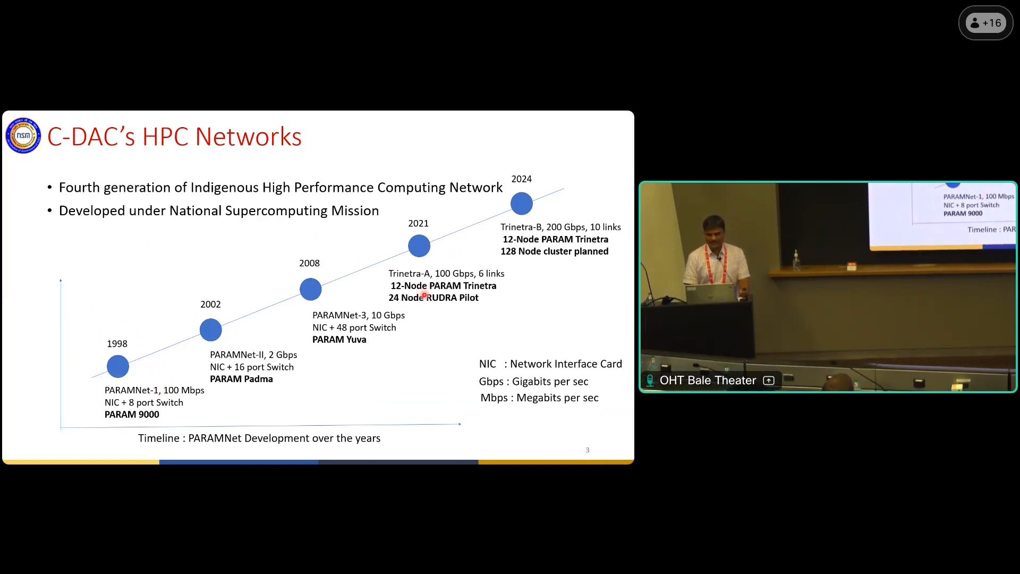
Advance to slide 7, the Software Stack for Trinetra-A & Trinetra-B.
key("Right")
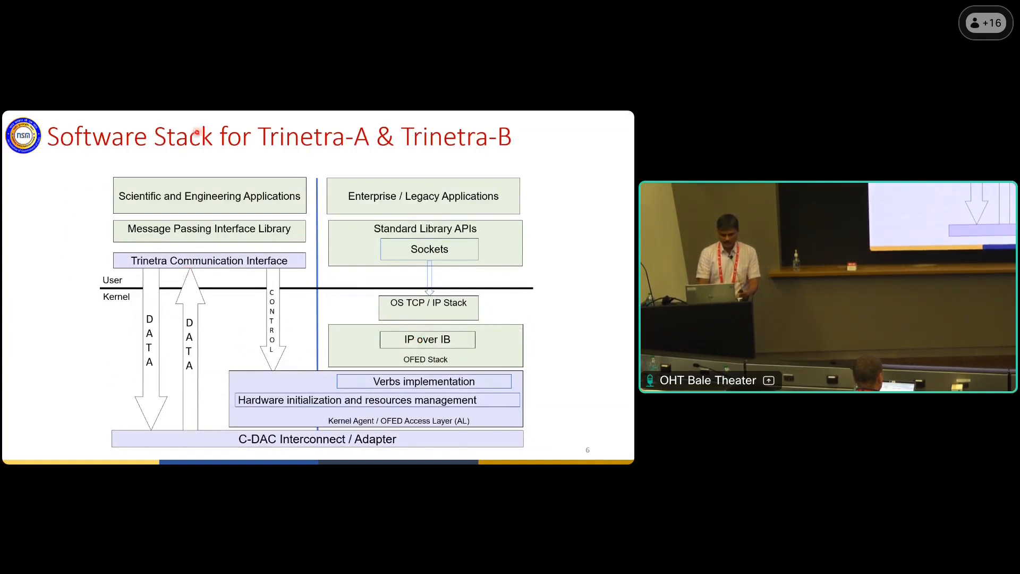
mouse_move(208, 316)
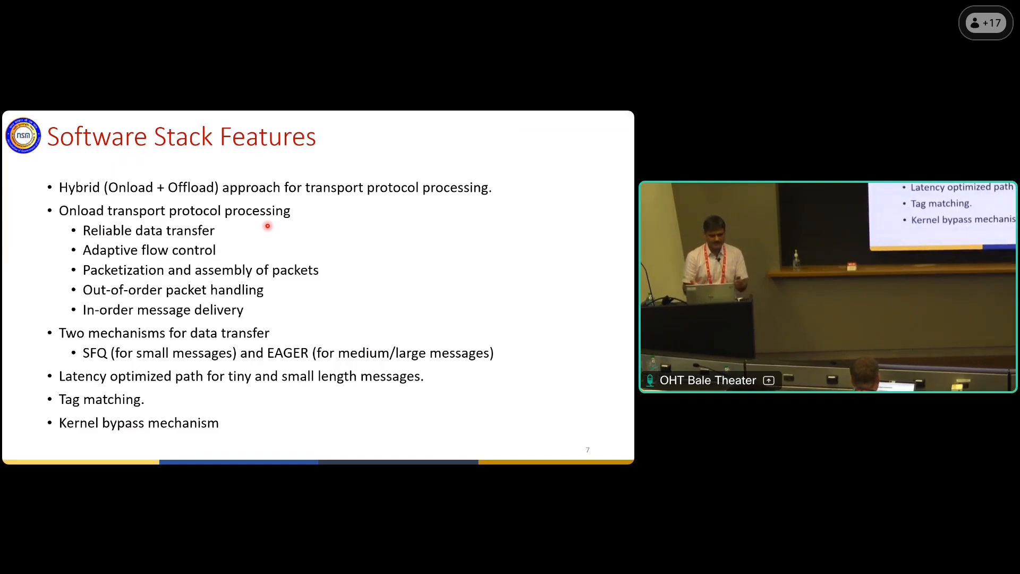
mouse_move(217, 286)
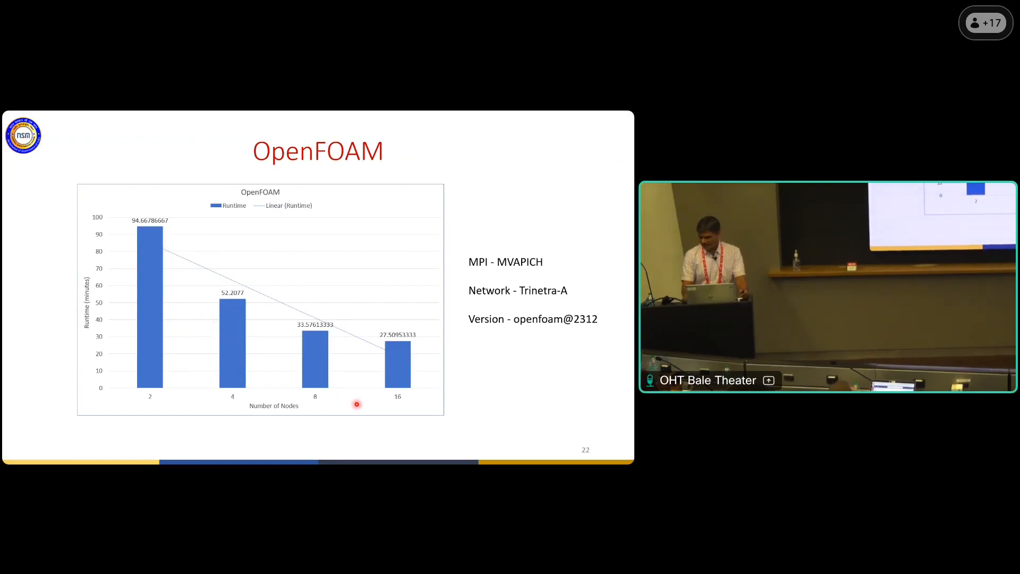
Advance through the SeisAcomo2D runtime comparison slide to slide 24, Future Work.
key("right")
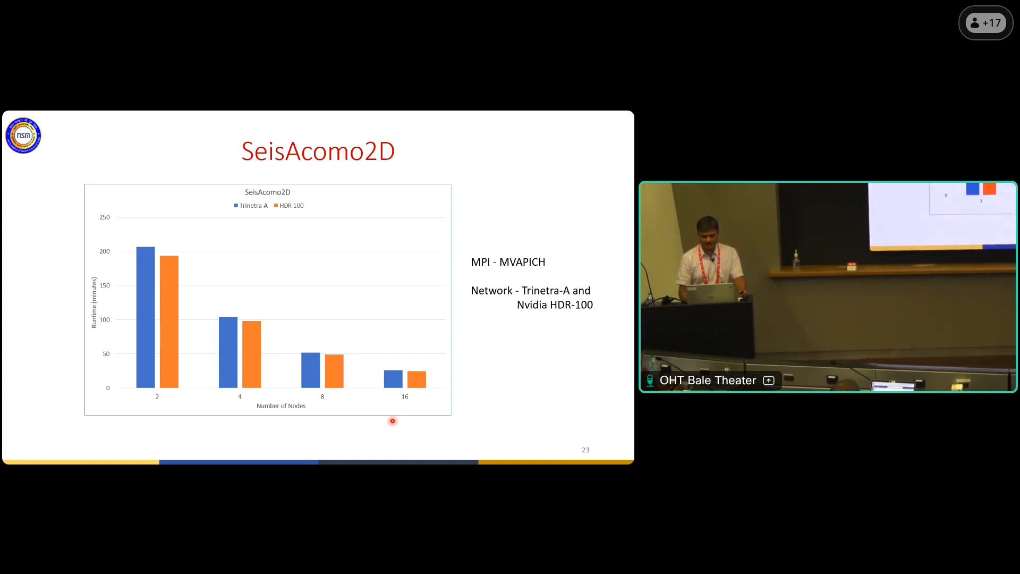
key("Right")
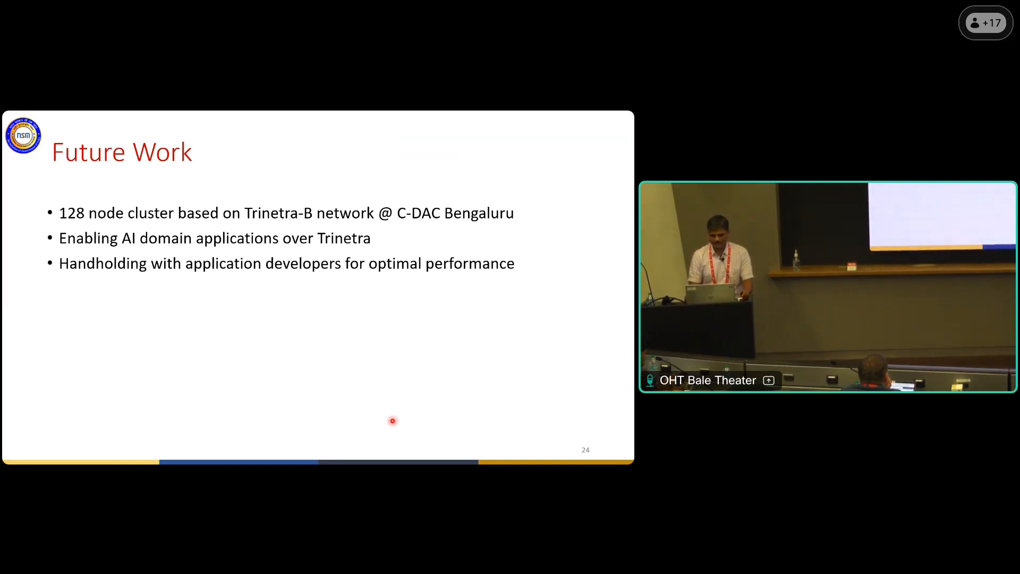
Reveal the fourth Future Work point, supporting INAM over Trinetra.
key("right")
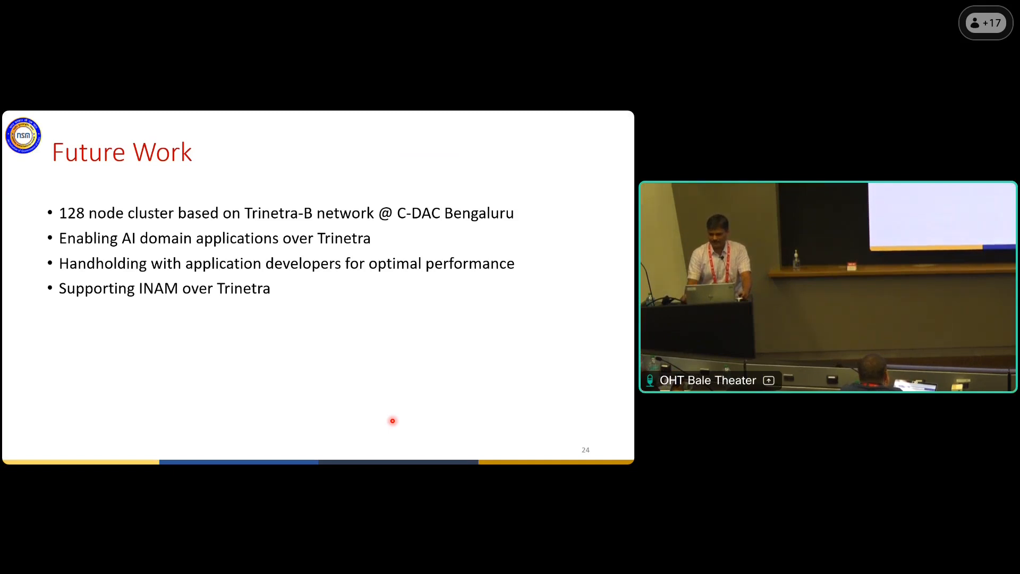
Advance through the Summary slide to the closing Thank-you slide.
key("right")
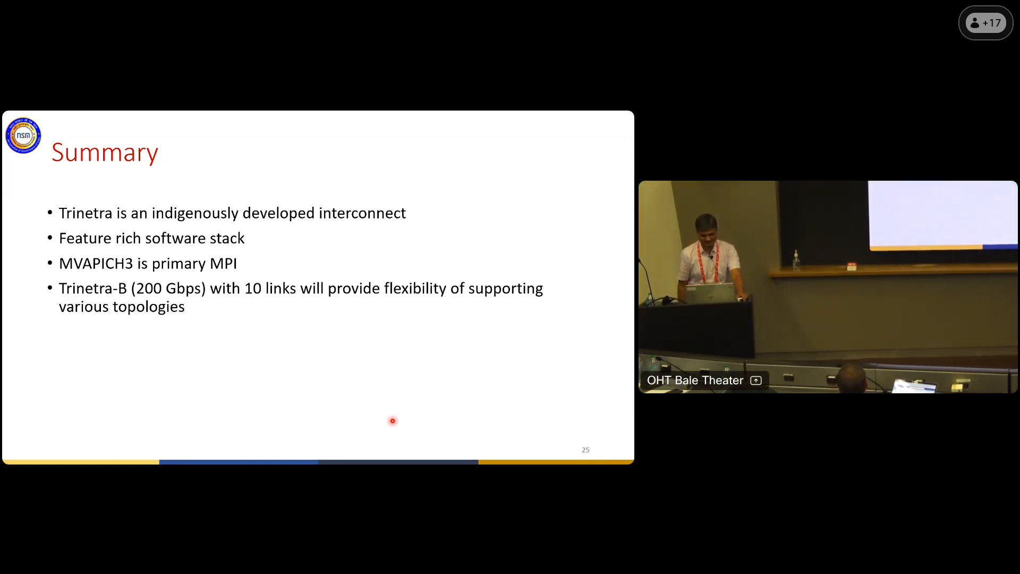
key("Right")
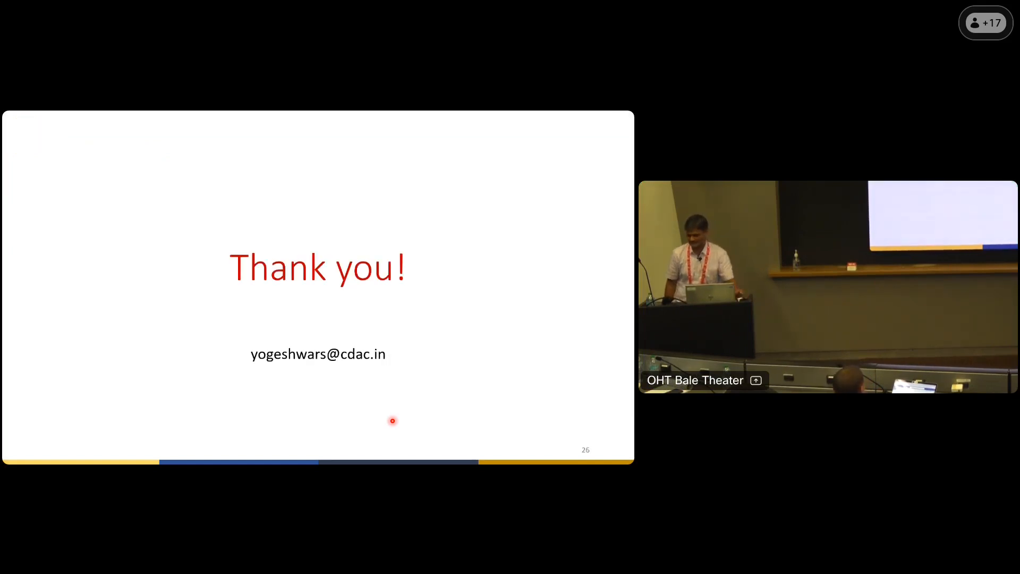